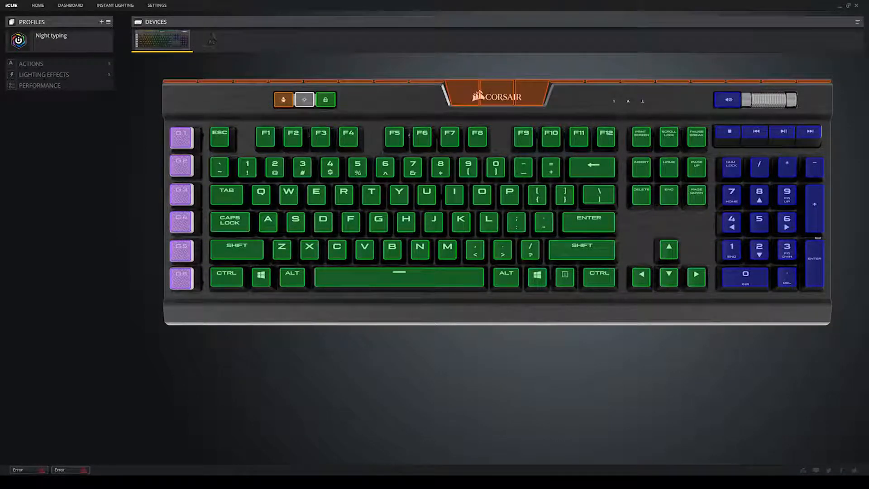
# Open the full profile list and add a new blank software profile, Profile 7.
pyautogui.click(326, 99)
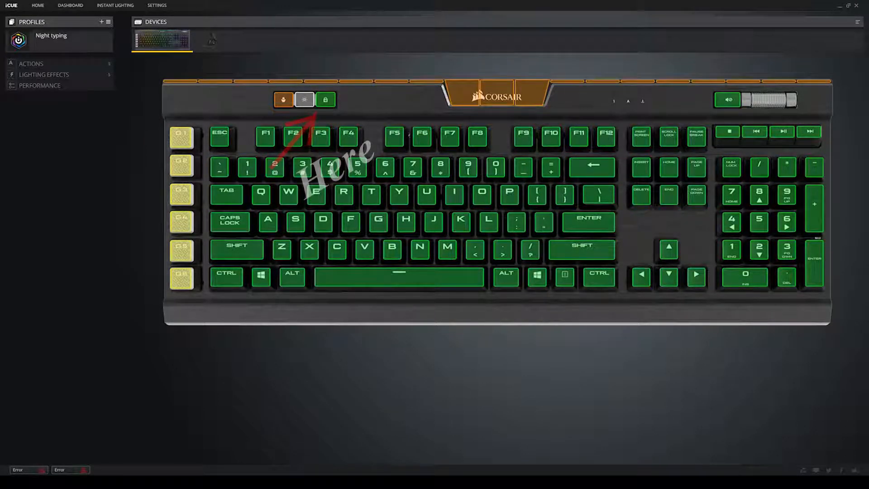
pyautogui.click(326, 99)
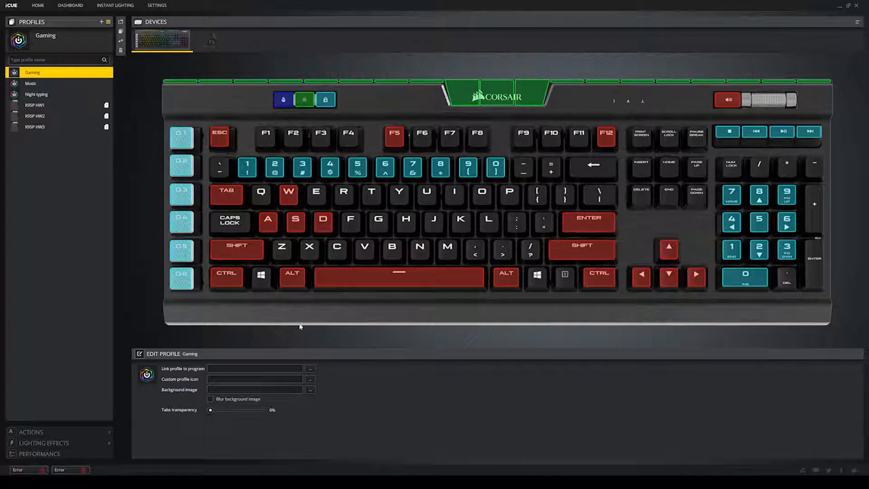
pyautogui.moveTo(278, 332)
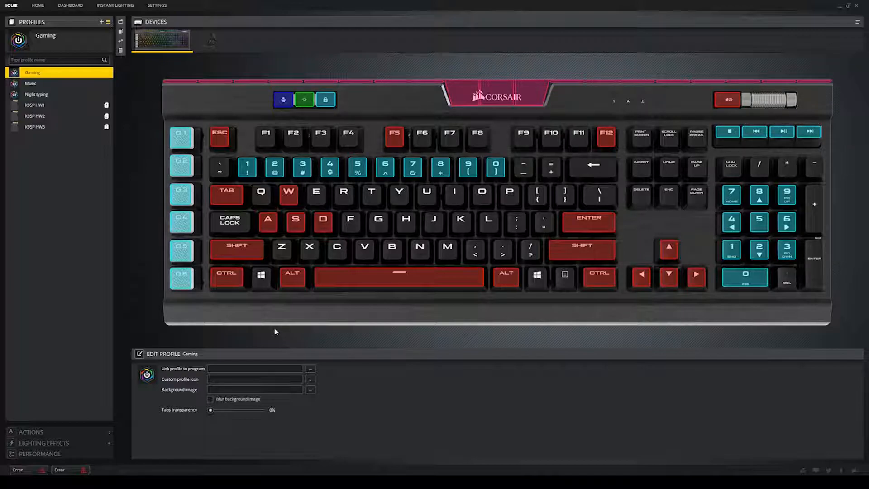
pyautogui.moveTo(216, 304)
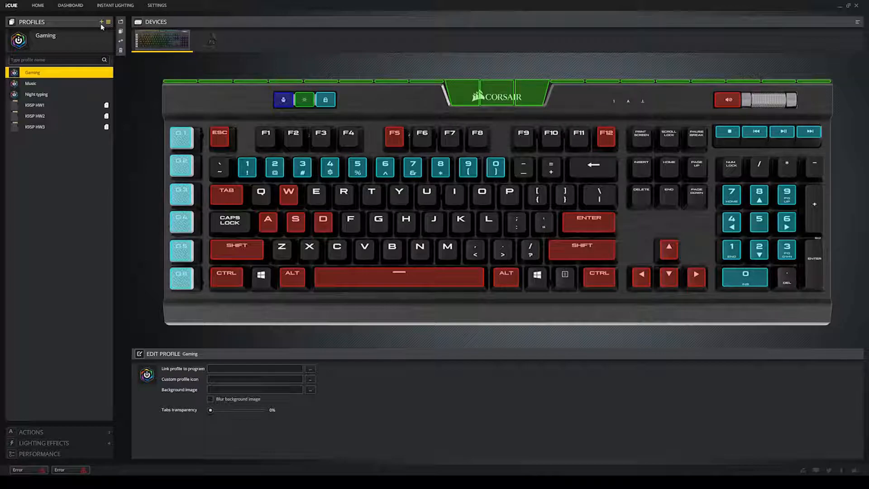
pyautogui.click(100, 22)
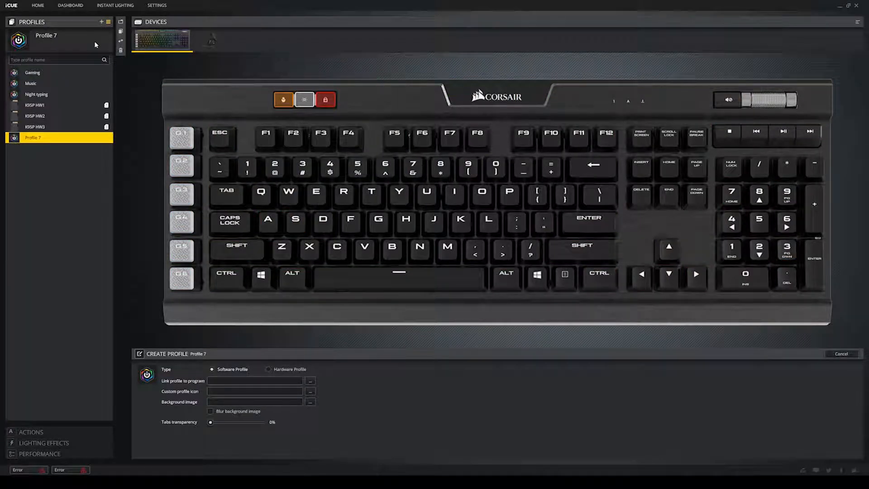
pyautogui.moveTo(112, 90)
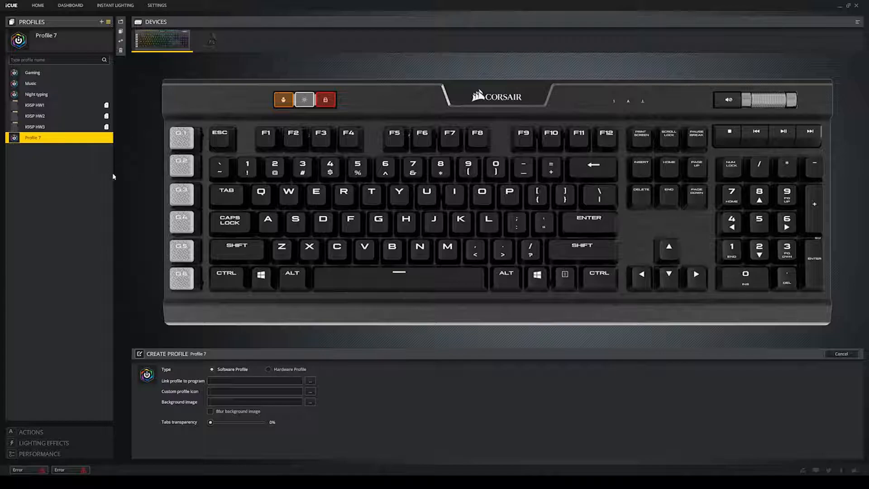
pyautogui.moveTo(100, 196)
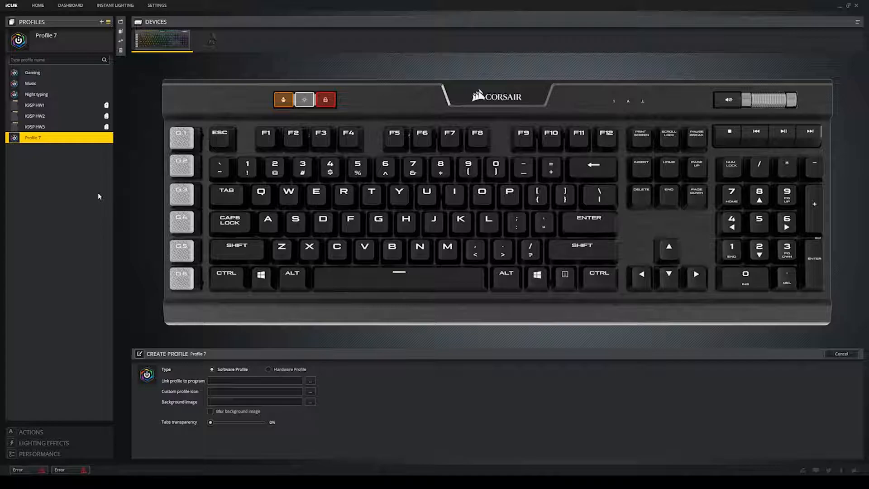
pyautogui.moveTo(88, 192)
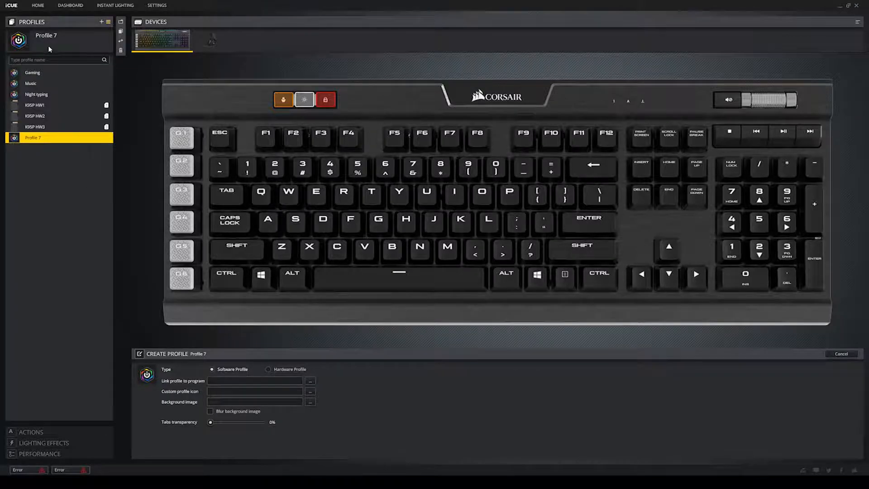
# Finish Profile 7, browse Actions, Lighting Effects and Performance, then reopen Profiles.
pyautogui.click(843, 354)
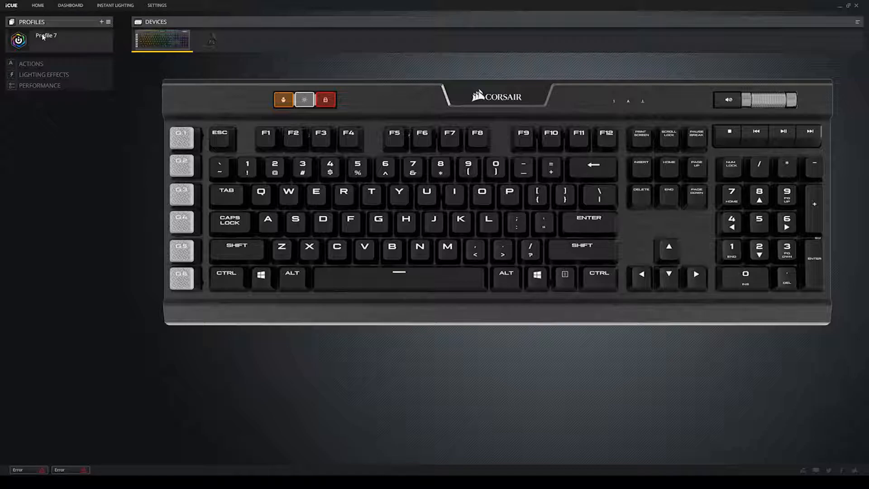
pyautogui.click(45, 37)
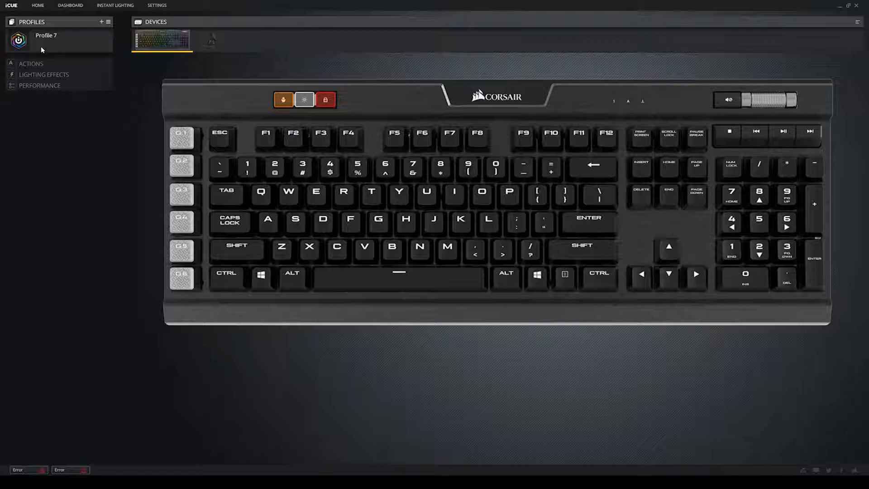
pyautogui.click(32, 63)
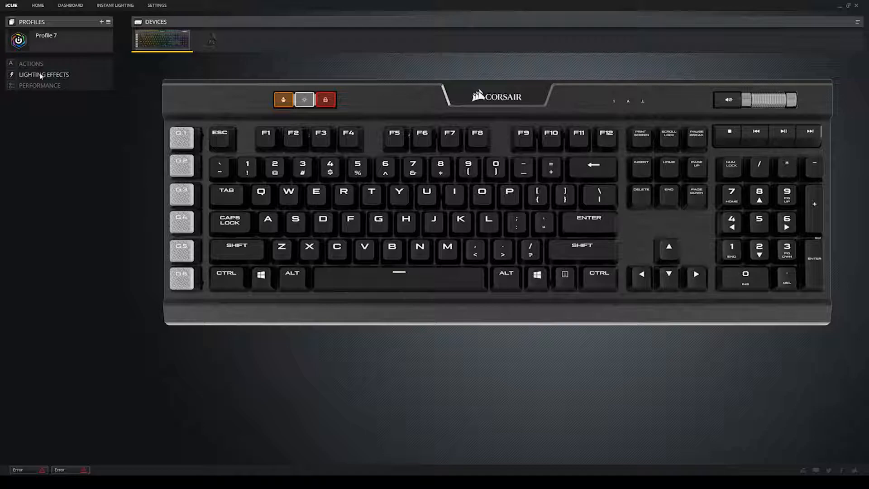
pyautogui.click(42, 74)
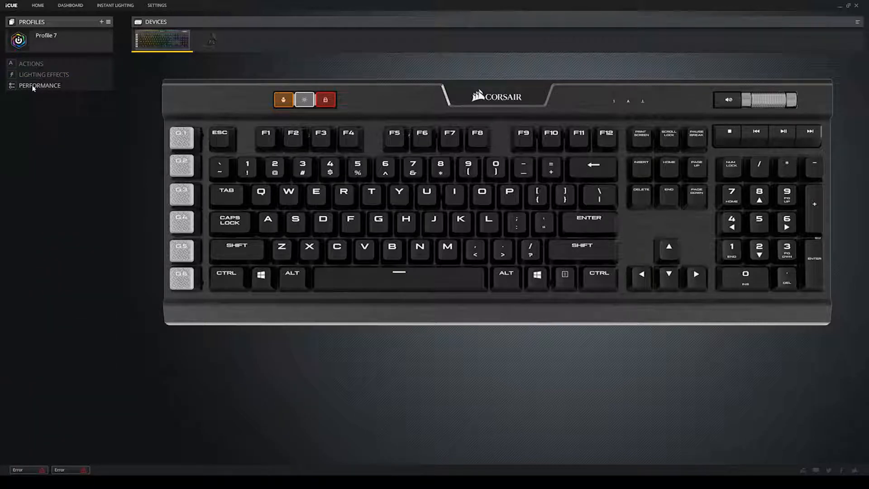
pyautogui.click(39, 86)
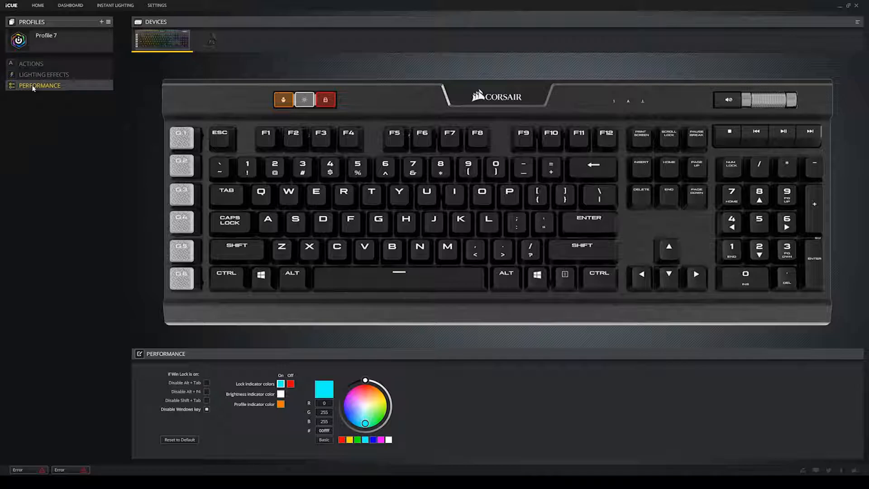
pyautogui.click(45, 36)
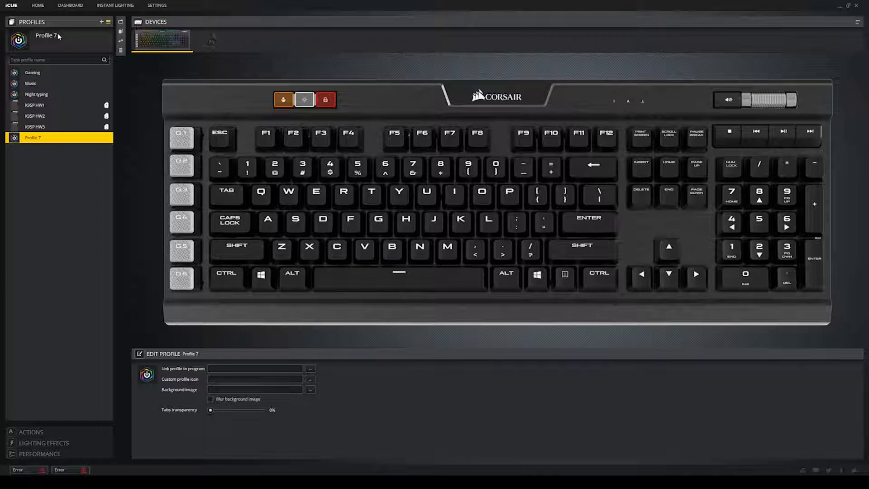
pyautogui.moveTo(40, 139)
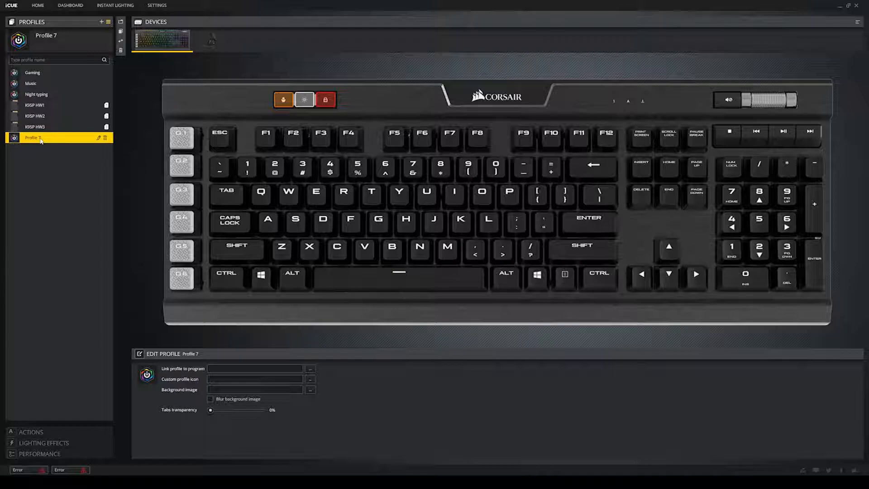
pyautogui.moveTo(89, 144)
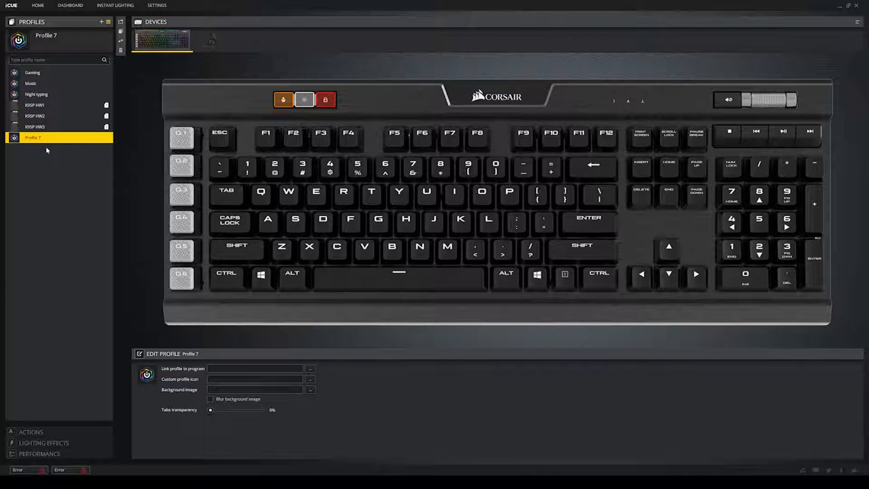
pyautogui.moveTo(47, 138)
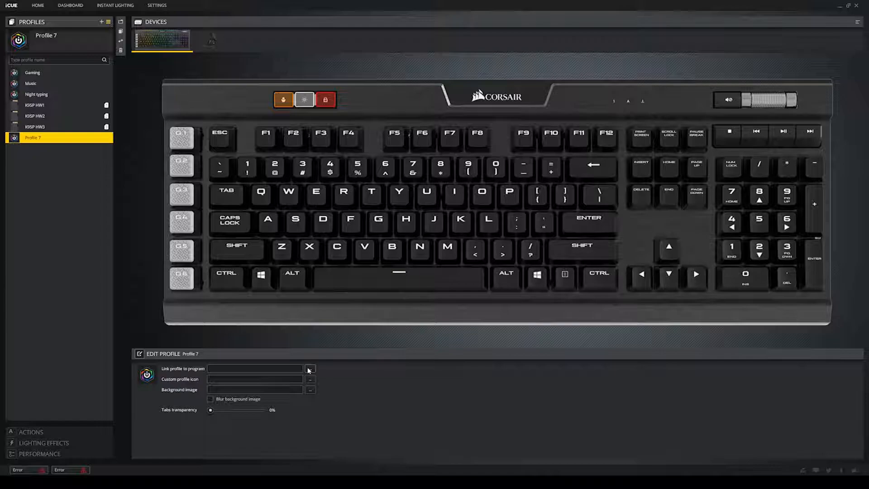
pyautogui.moveTo(308, 382)
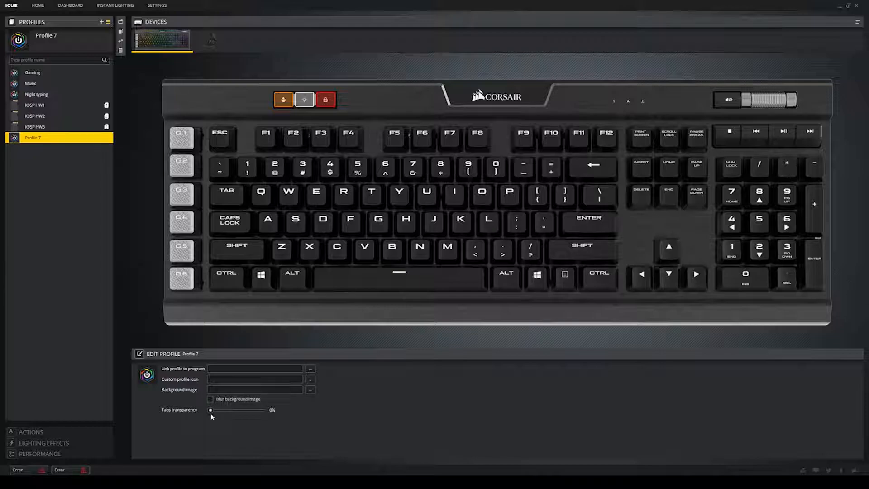
# Set Profile 7's Tabs transparency slider to about 90%.
pyautogui.moveTo(211, 410); pyautogui.dragTo(265, 410)
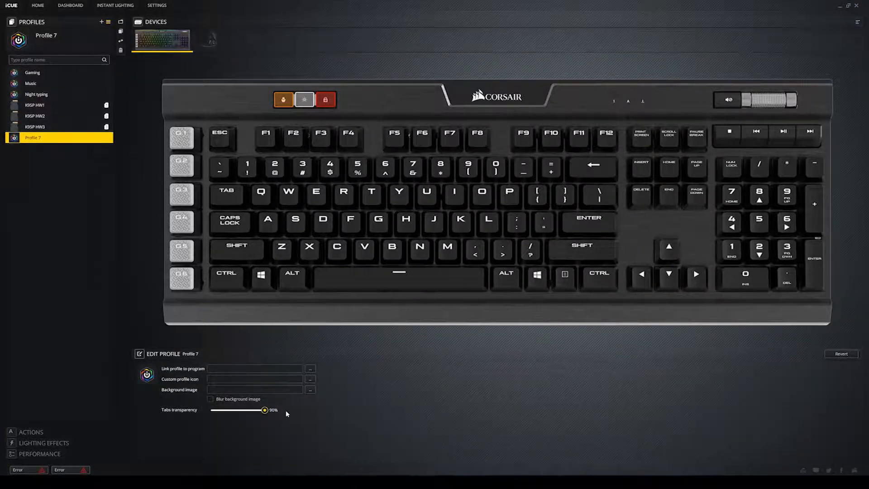
pyautogui.moveTo(258, 410); pyautogui.dragTo(209, 410)
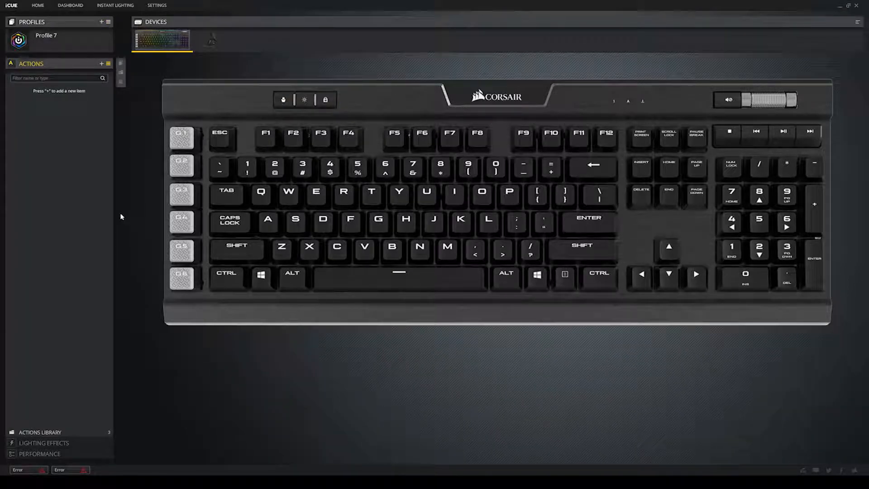
pyautogui.moveTo(116, 214)
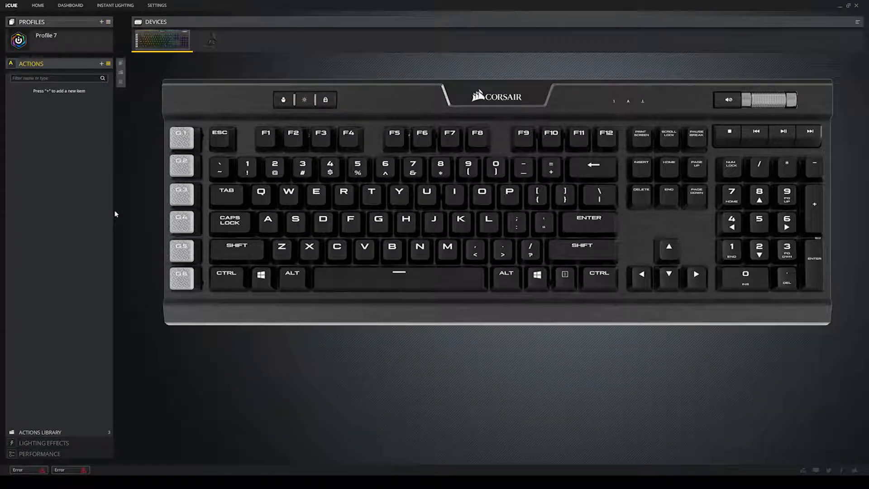
# Add Macro 1 to Profile 7's Actions list with its Record Settings showing.
pyautogui.click(102, 63)
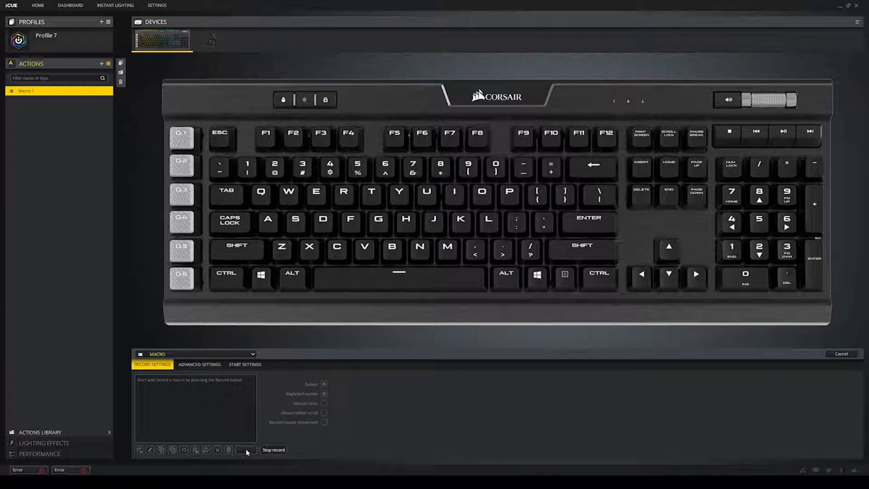
# Record a Ctrl+C keystroke sequence with pauses into Macro 1, bound to G6.
pyautogui.click(244, 450)
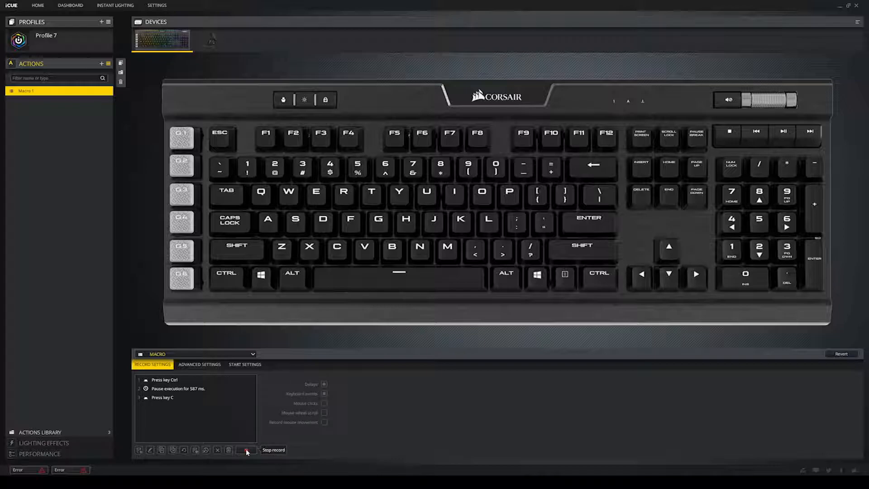
pyautogui.click(245, 450)
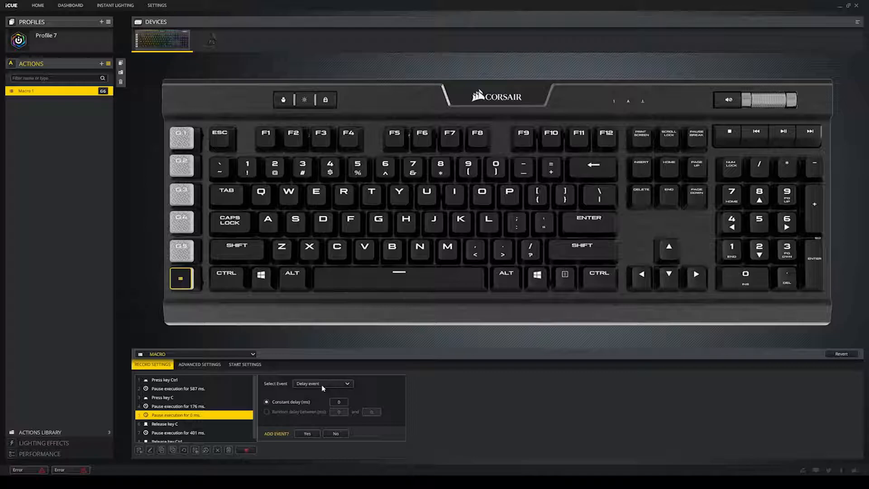
# Open the Select Event dropdown to view event types for the zero-length pause.
pyautogui.click(323, 384)
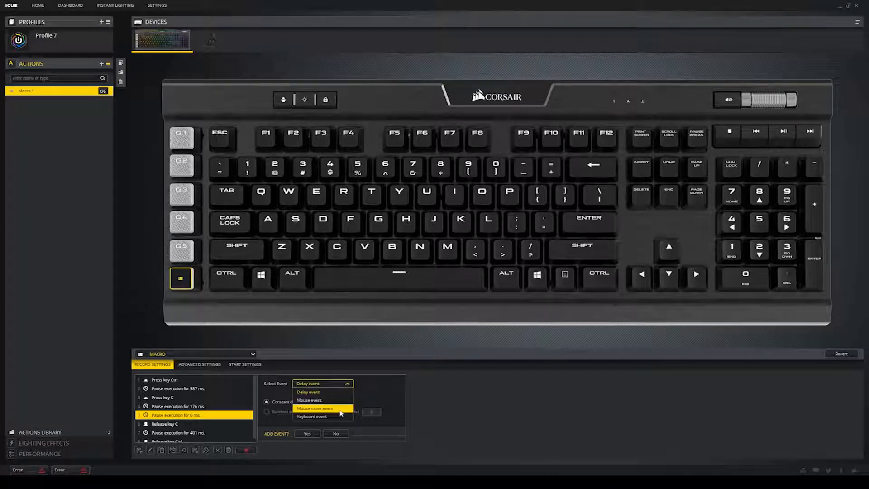
pyautogui.moveTo(323, 416)
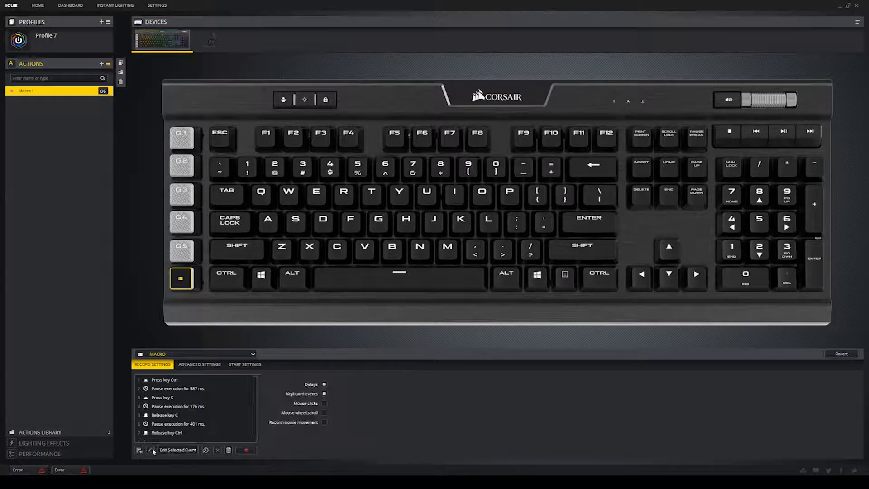
# Select Macro 1's final Release key Ctrl event.
pyautogui.click(166, 433)
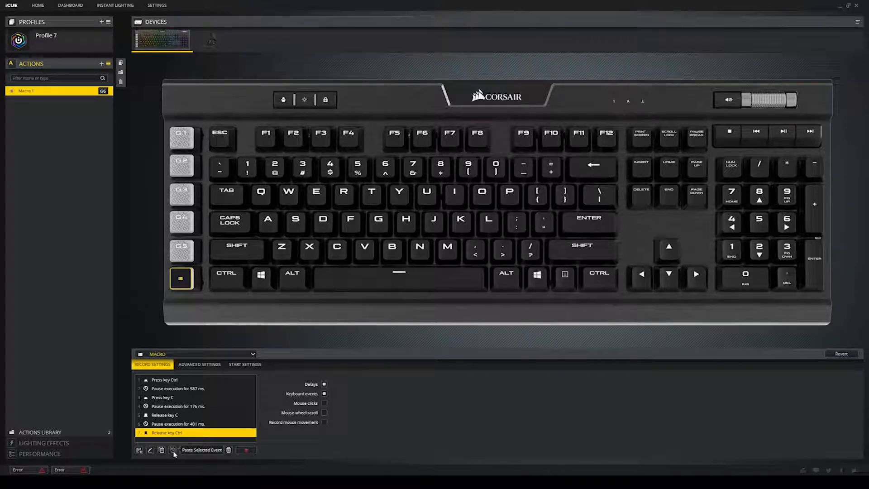
pyautogui.moveTo(195, 450)
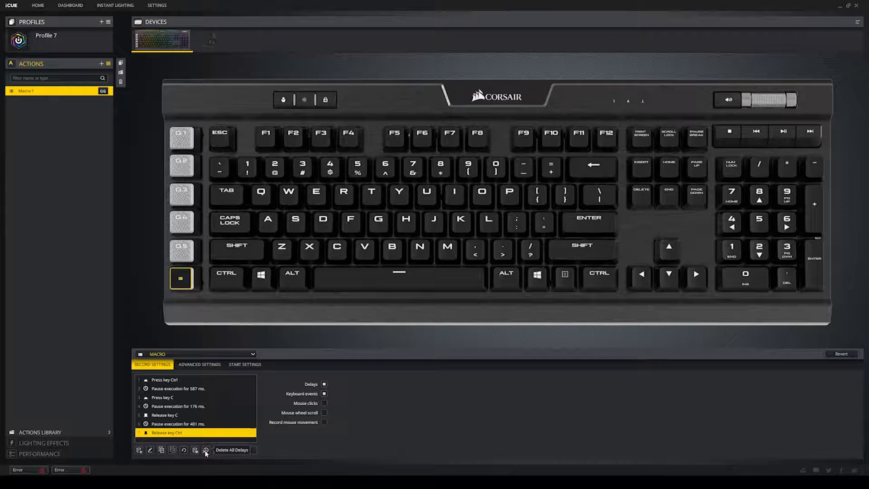
pyautogui.moveTo(215, 450)
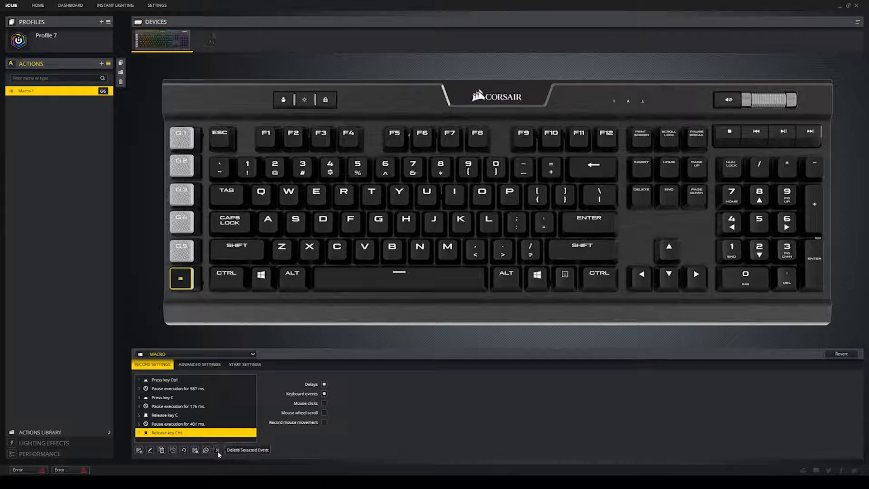
pyautogui.moveTo(228, 450)
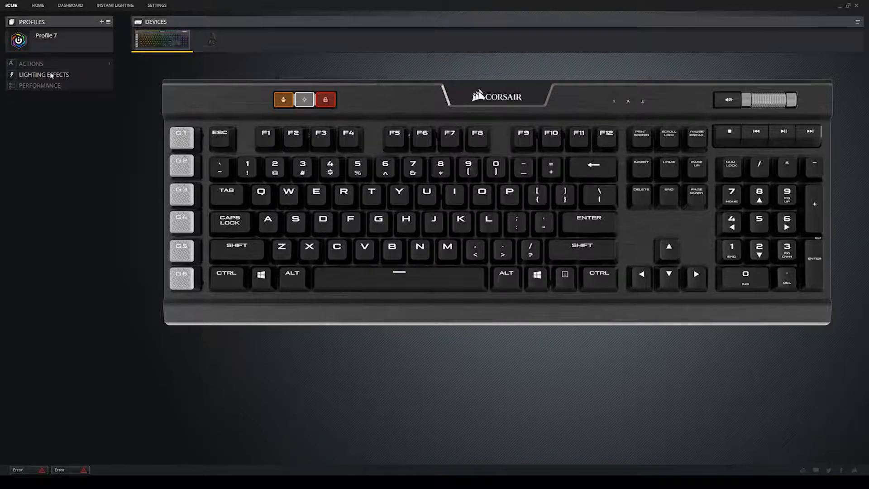
# Expand Lighting Effects and add a Spiral Rainbow effect to Profile 7.
pyautogui.click(40, 75)
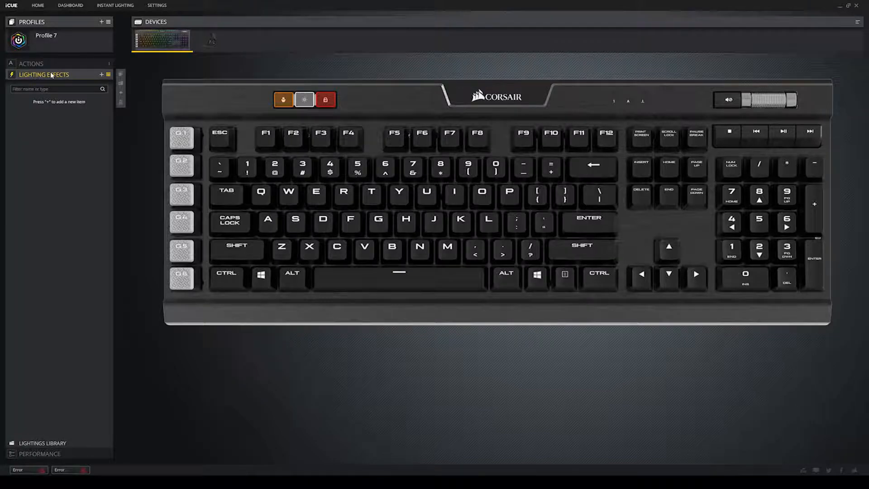
pyautogui.moveTo(75, 124)
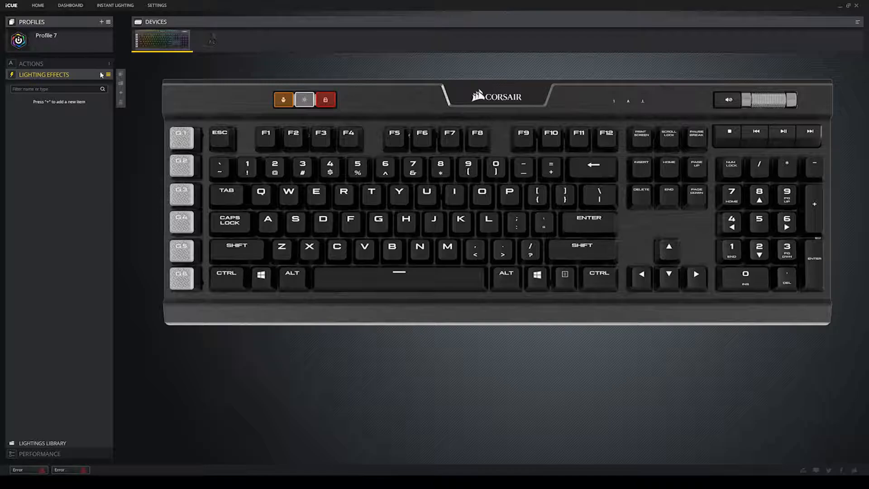
pyautogui.click(100, 74)
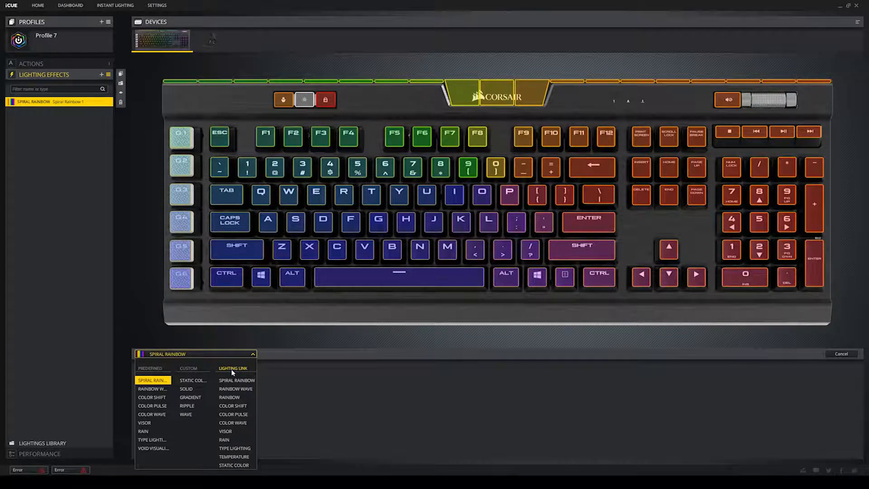
# Set Spiral Rainbow to counter-clockwise, starting with the profile and stopping on key press.
pyautogui.click(151, 368)
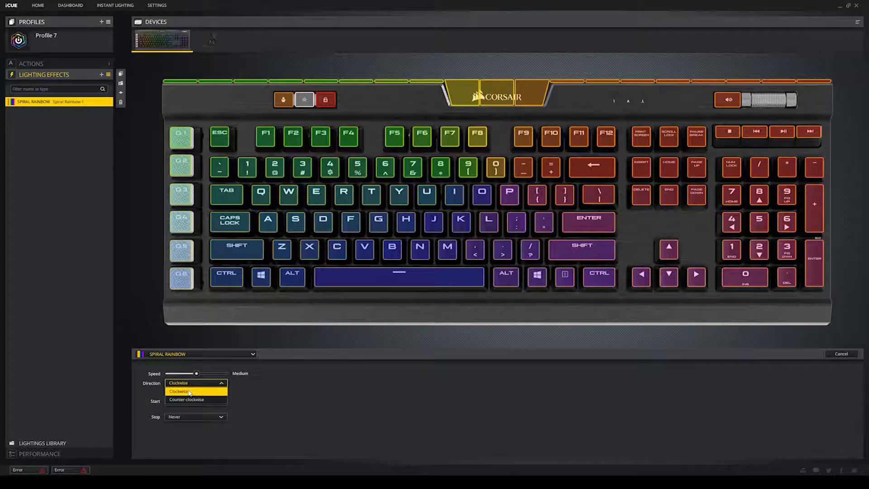
pyautogui.click(187, 399)
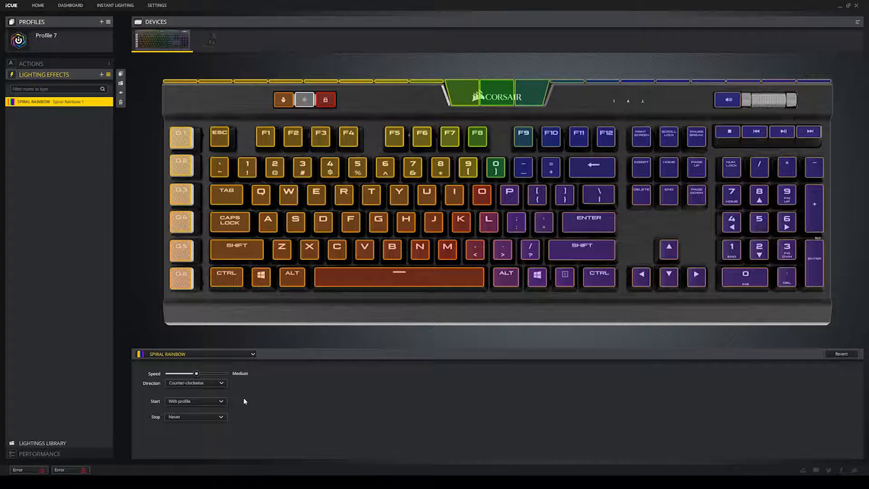
pyautogui.click(195, 401)
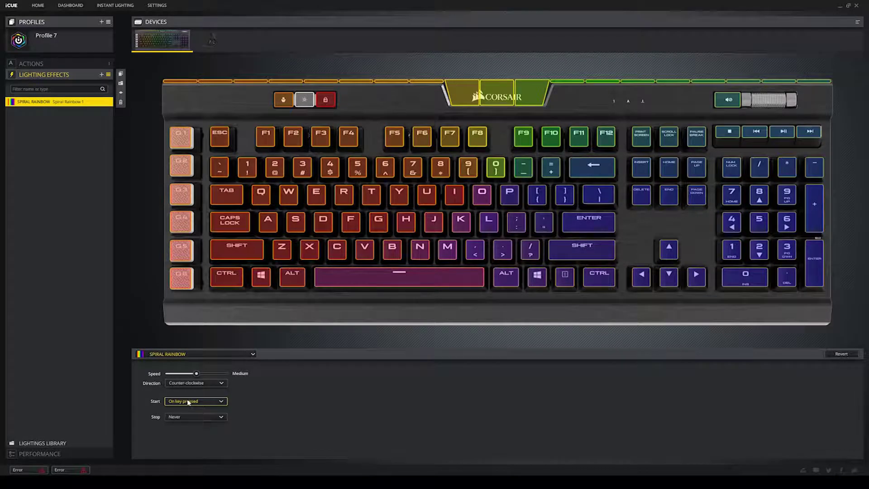
pyautogui.click(195, 417)
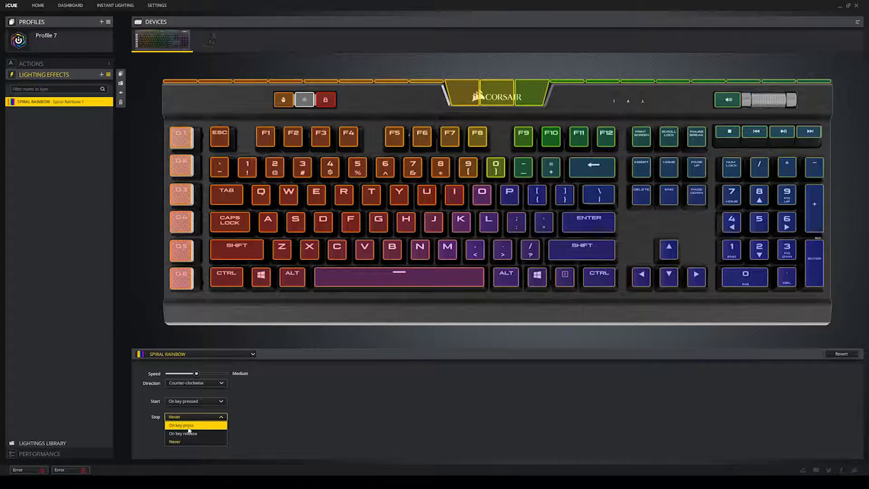
pyautogui.click(183, 434)
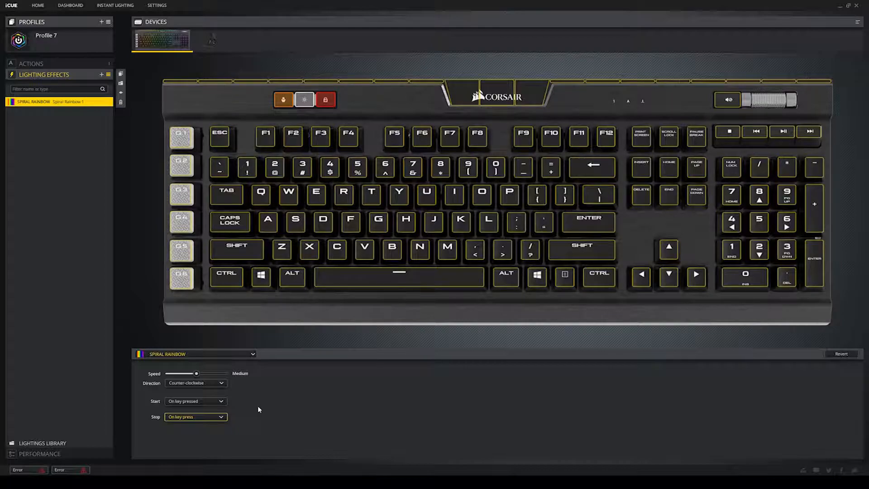
pyautogui.click(196, 401)
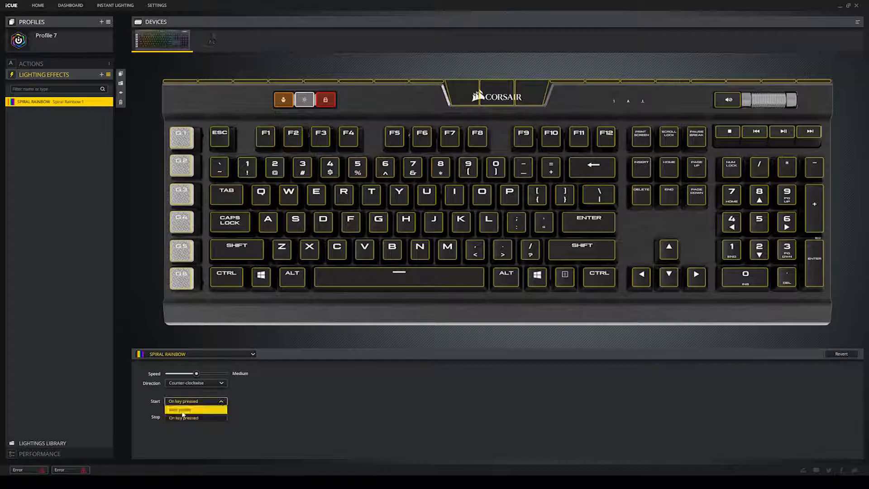
pyautogui.click(184, 409)
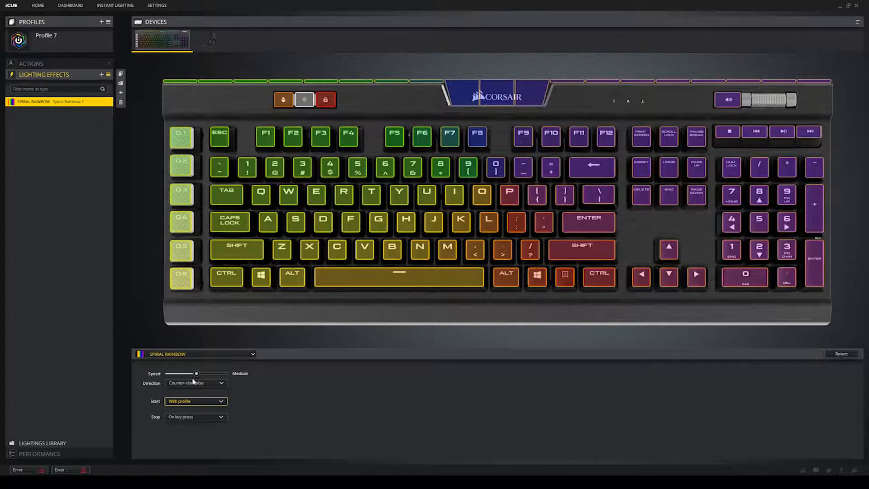
pyautogui.moveTo(196, 373); pyautogui.dragTo(176, 373)
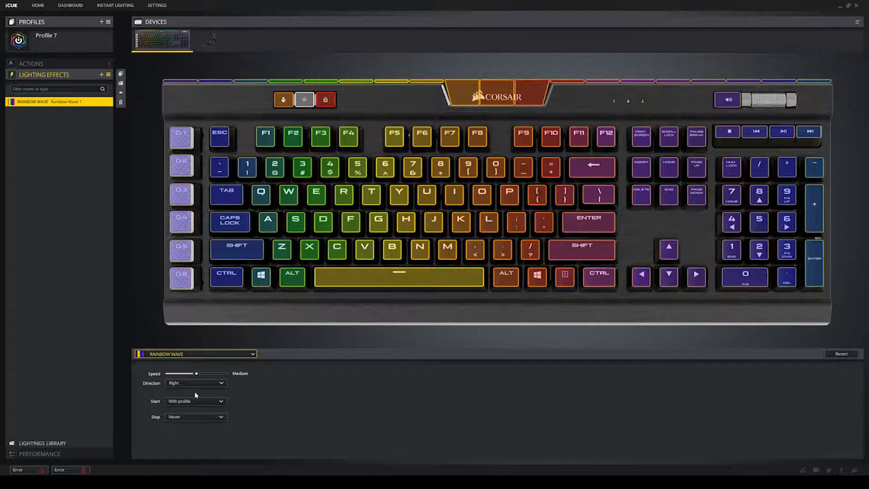
# Set the rainbow wave direction to Down, then switch the effect to Color Shift.
pyautogui.click(195, 383)
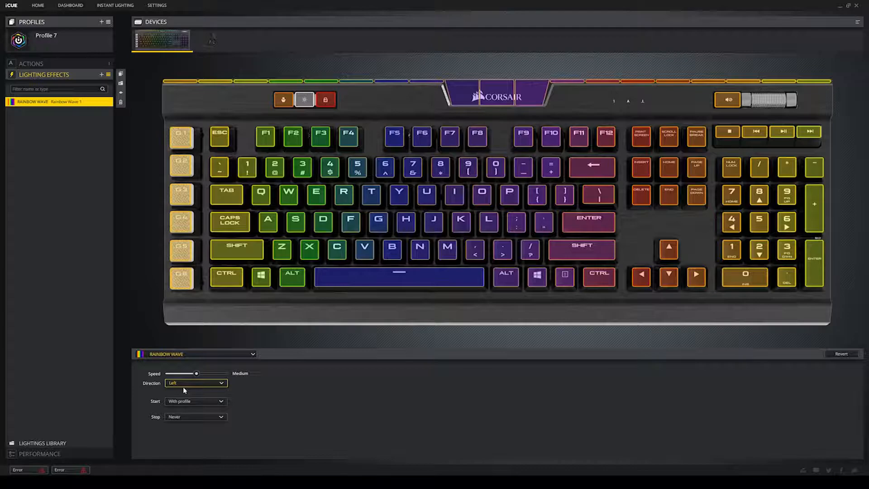
pyautogui.click(195, 383)
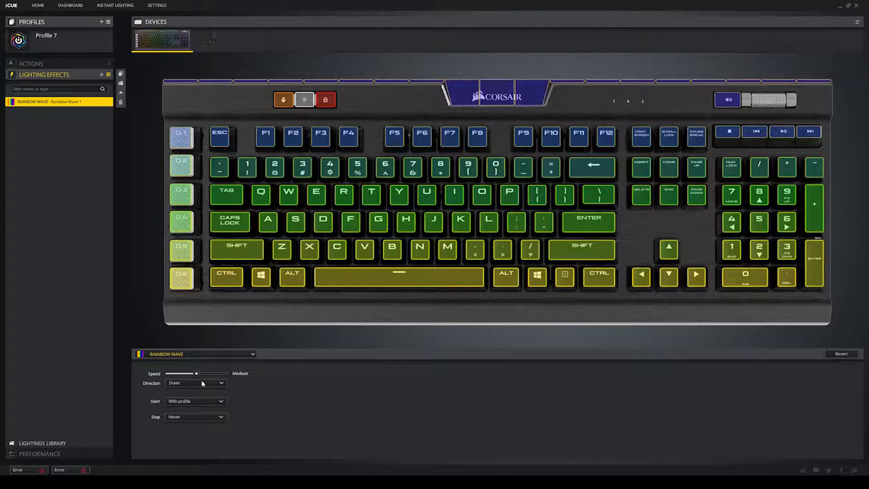
pyautogui.click(195, 354)
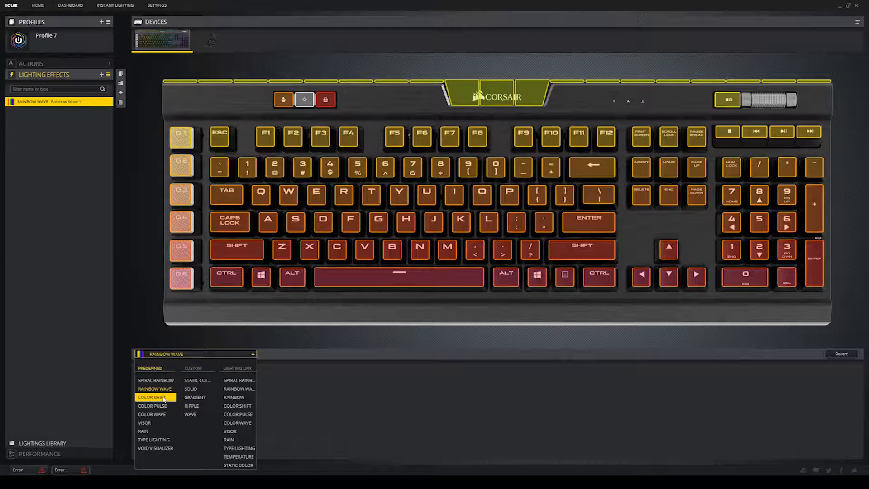
pyautogui.click(154, 397)
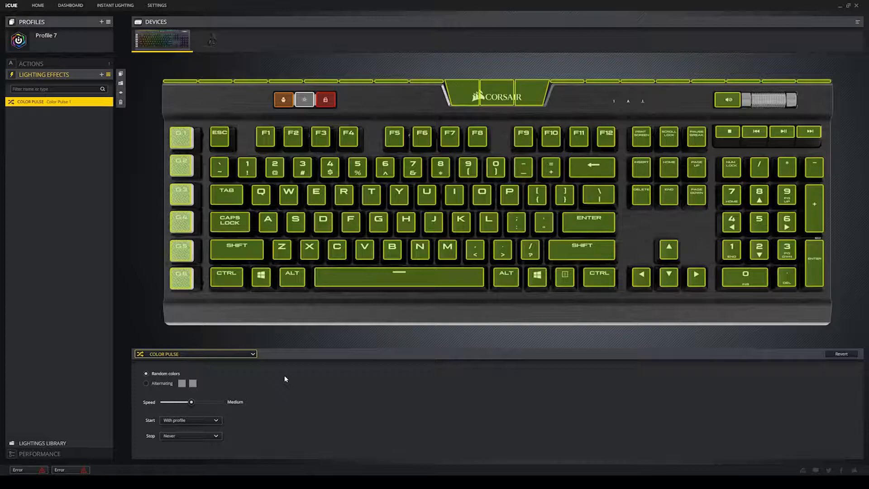
# Try the Color Wave predefined effect on the keyboard, then apply Type Lighting.
pyautogui.click(194, 354)
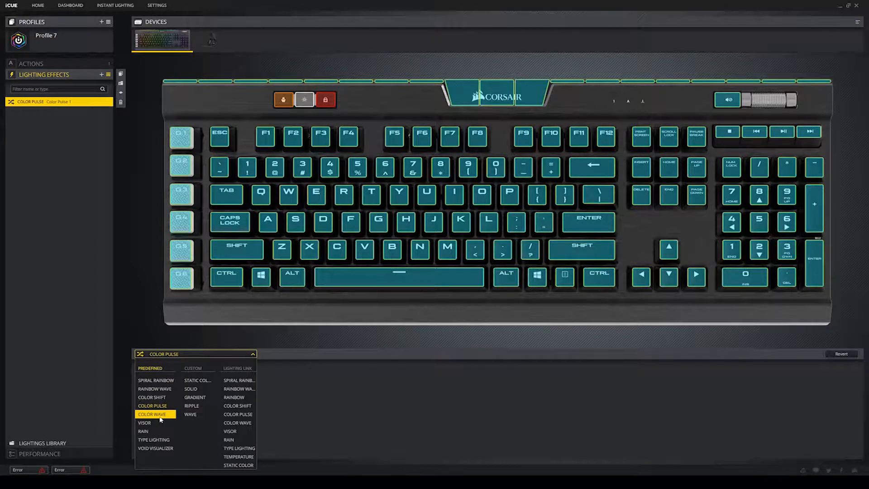
pyautogui.click(152, 413)
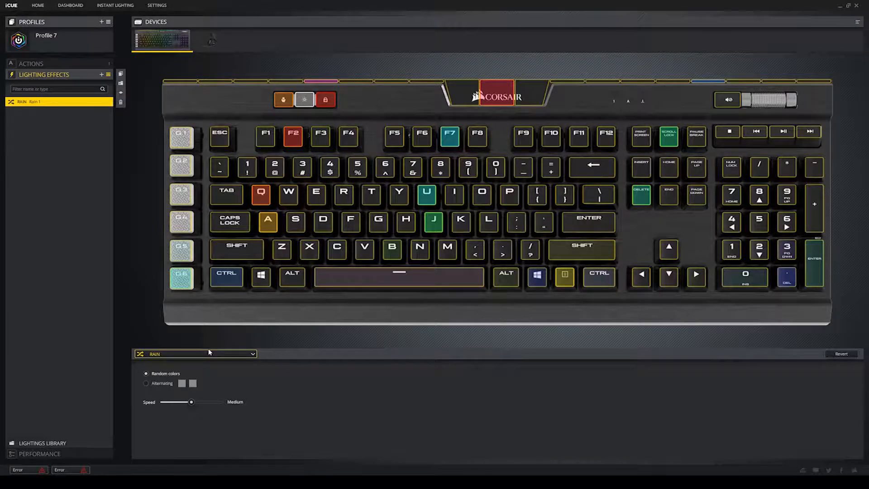
pyautogui.click(208, 354)
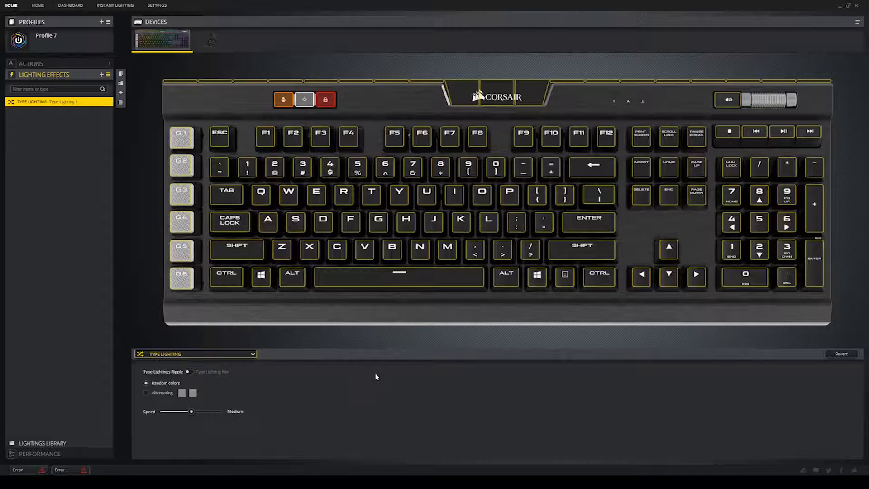
pyautogui.moveTo(431, 353)
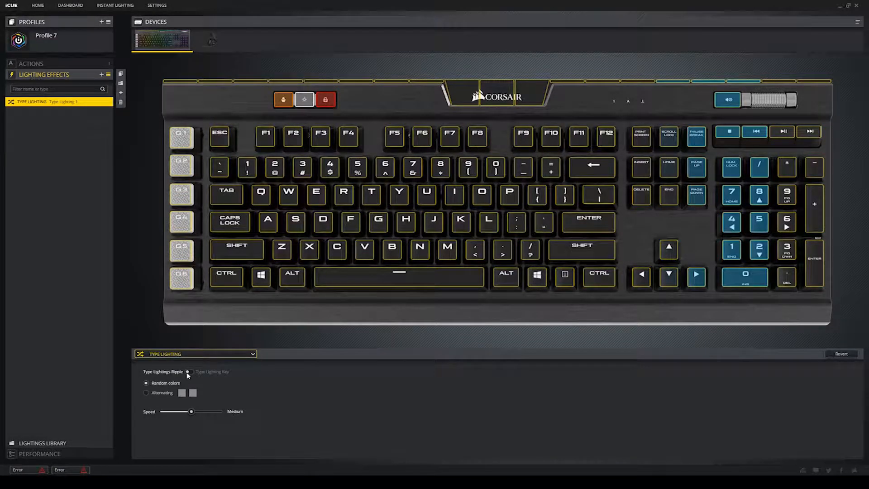
# Switch Type Lighting from Ripple to Key mode, lighting only pressed keys.
pyautogui.click(192, 372)
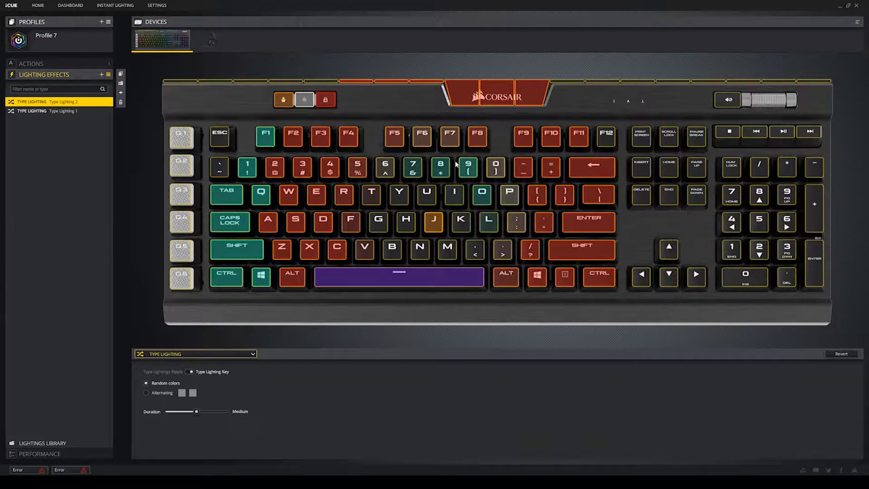
pyautogui.click(195, 354)
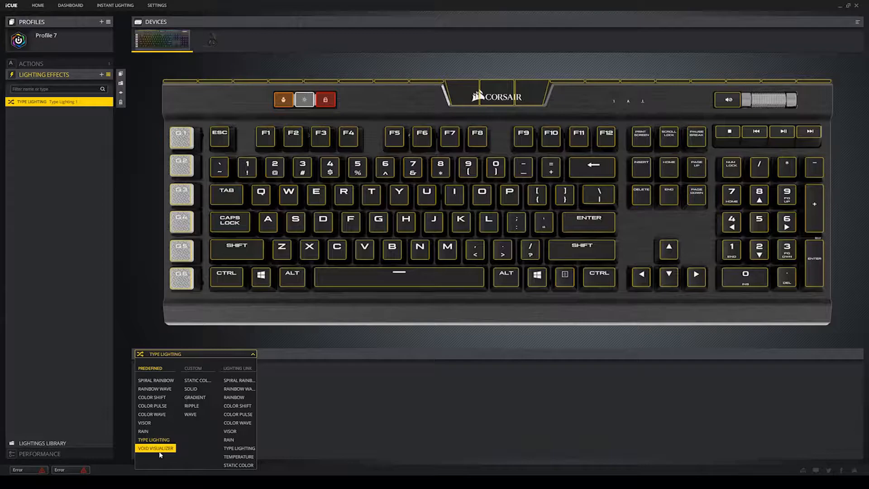
# Apply Void Visualizer and set its bar direction, then switch to a static colour.
pyautogui.click(156, 448)
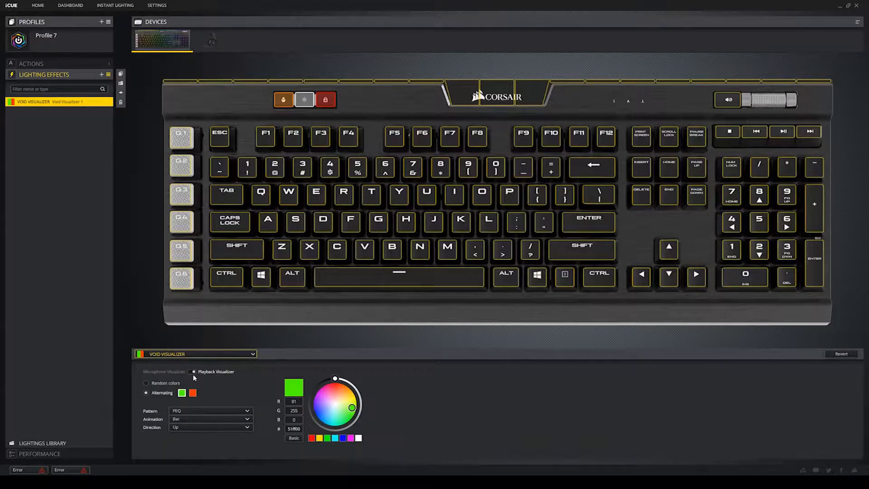
pyautogui.moveTo(350, 354)
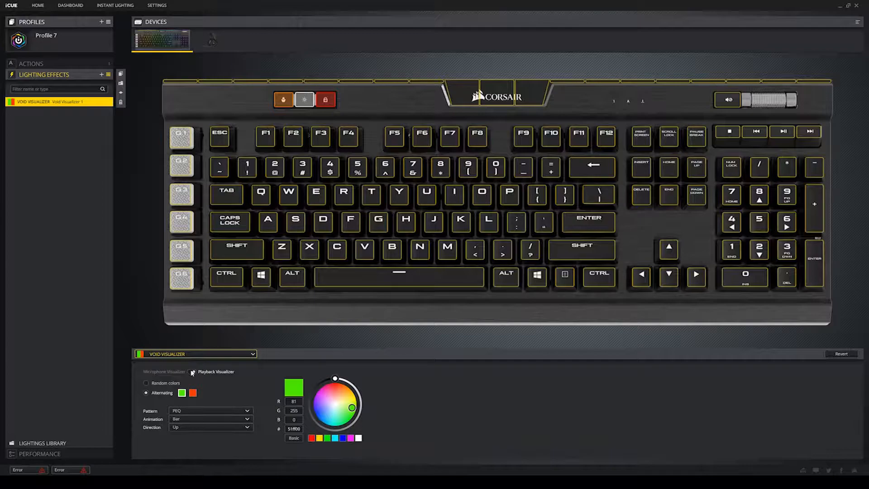
pyautogui.moveTo(194, 375)
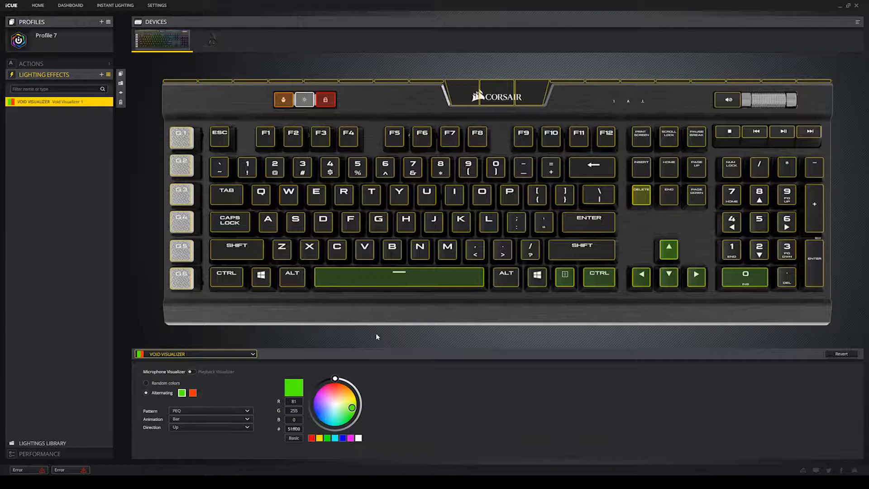
pyautogui.click(211, 427)
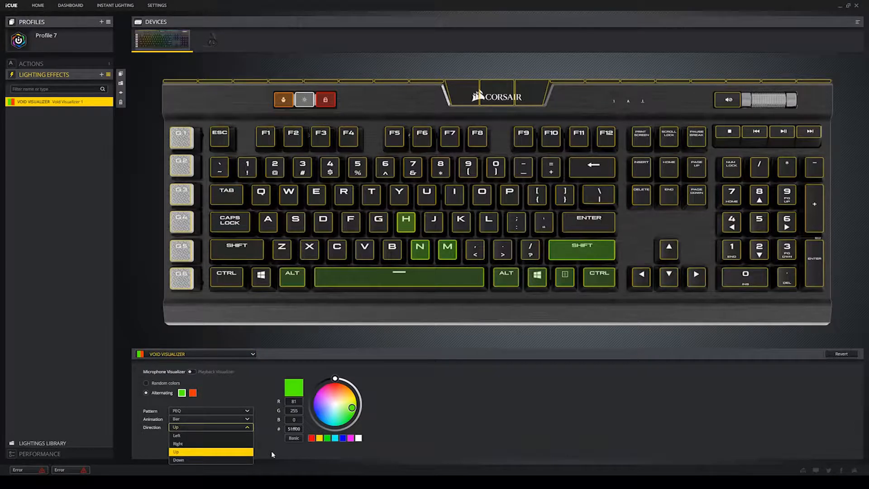
pyautogui.click(193, 354)
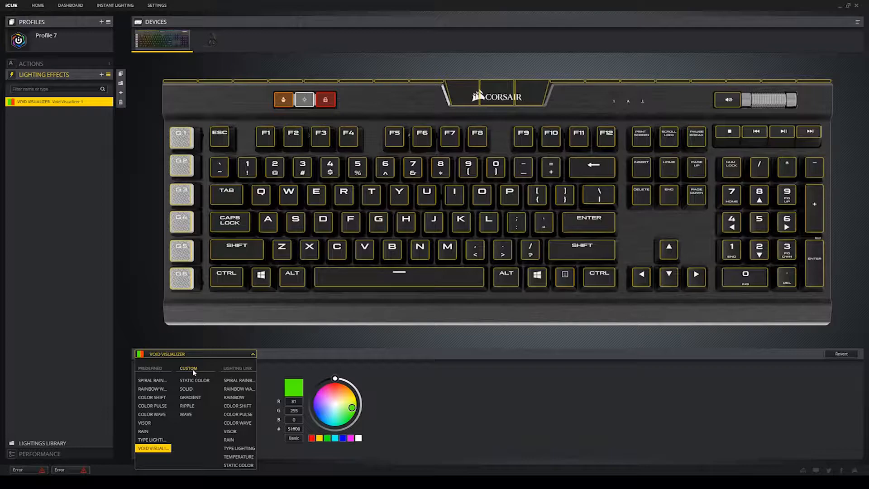
pyautogui.click(194, 380)
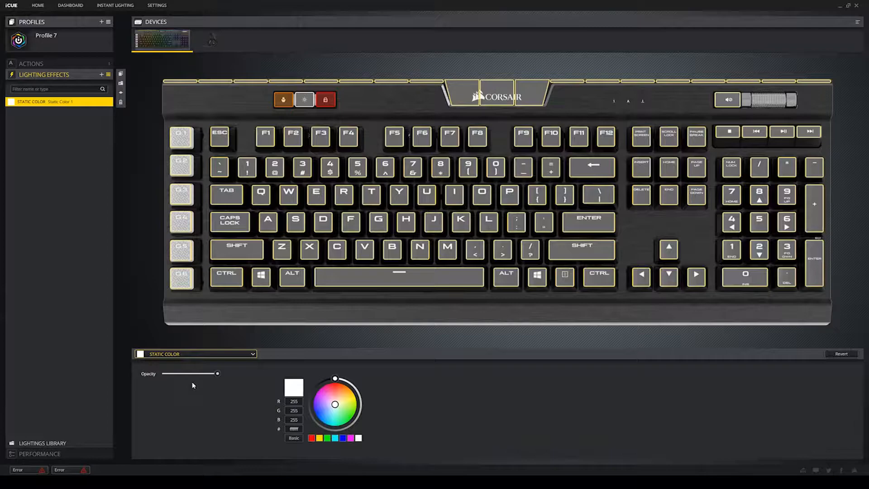
# Choose Gradient from the custom lighting effects.
pyautogui.click(336, 386)
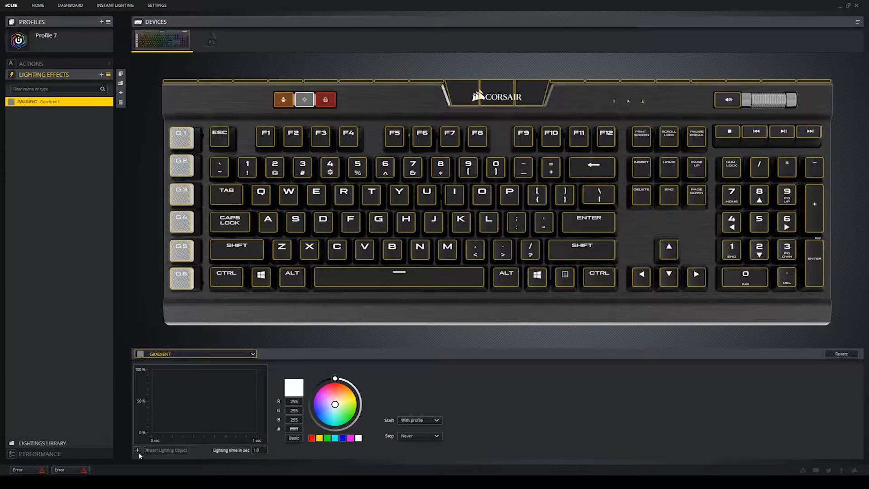
# Insert a lighting object into the gradient timeline for the red colour.
pyautogui.click(136, 450)
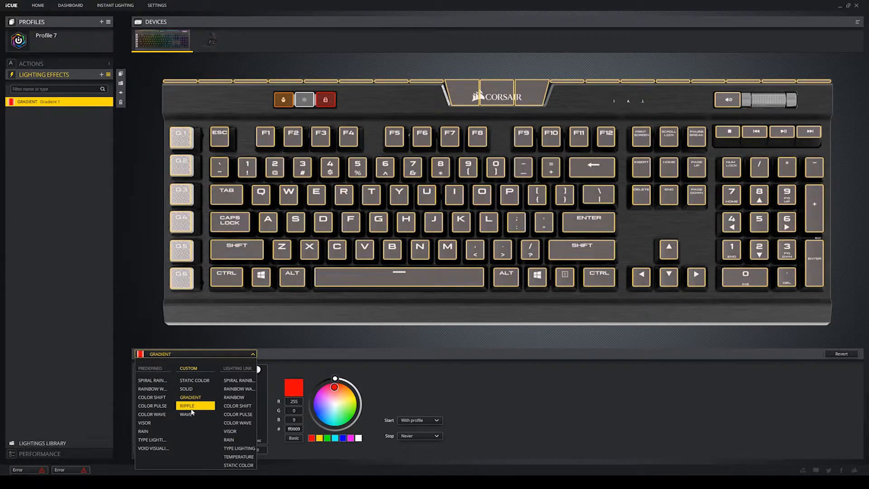
# Try Ripple, then apply Wave and insert its first lighting object.
pyautogui.click(195, 405)
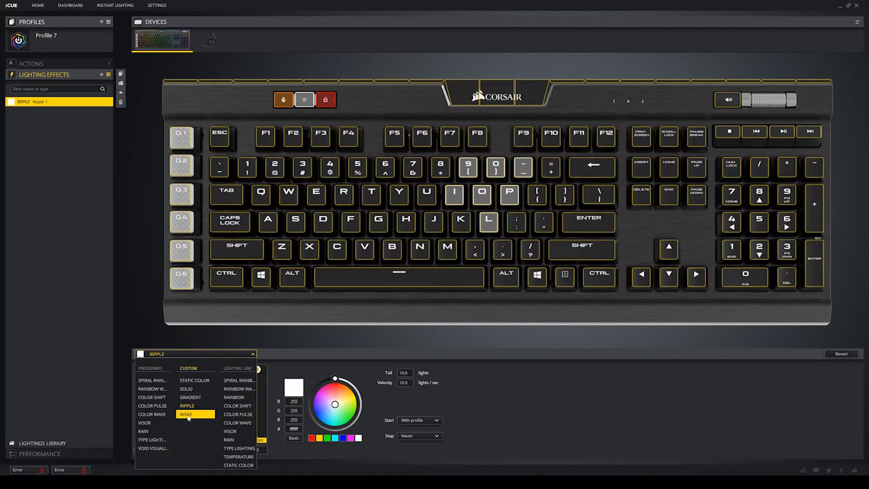
pyautogui.click(187, 414)
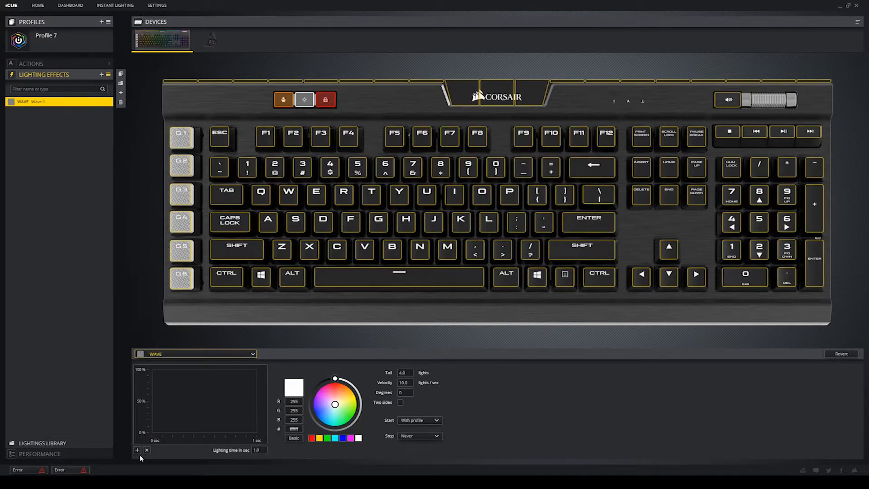
pyautogui.click(137, 450)
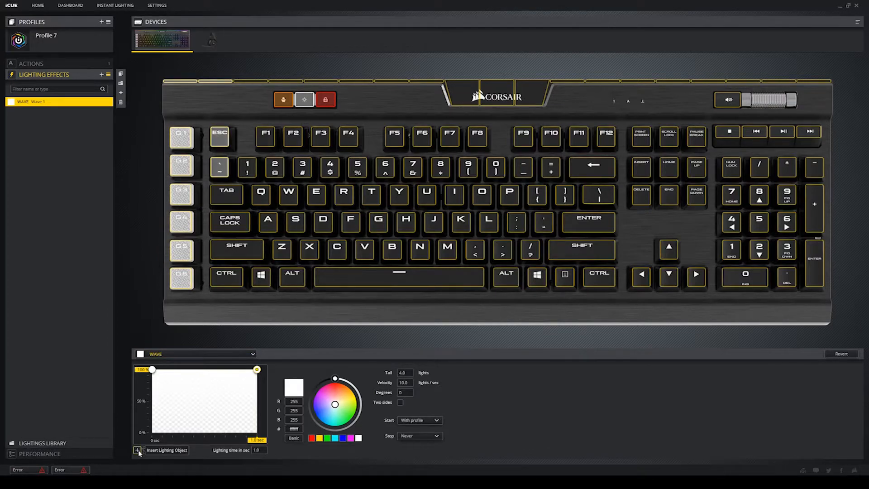